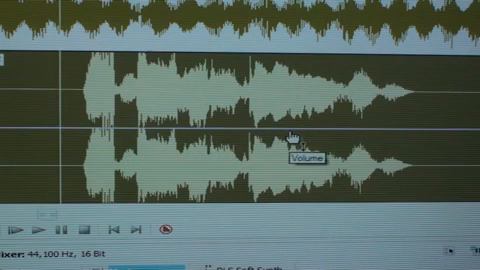
mouse_move(264, 100)
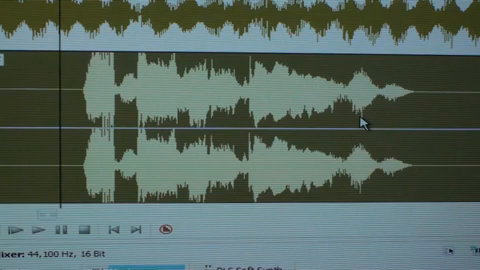
mouse_move(362, 124)
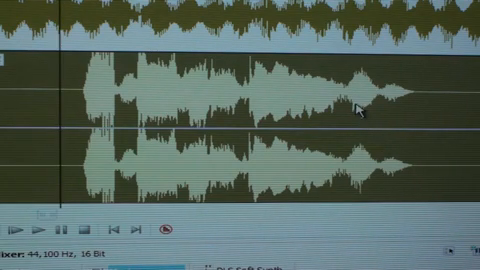
mouse_move(364, 108)
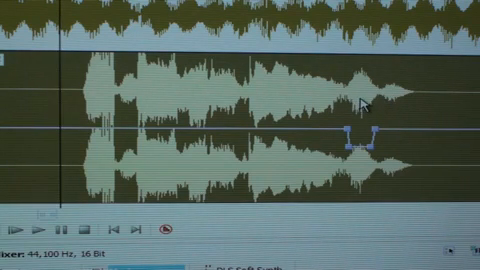
mouse_move(398, 104)
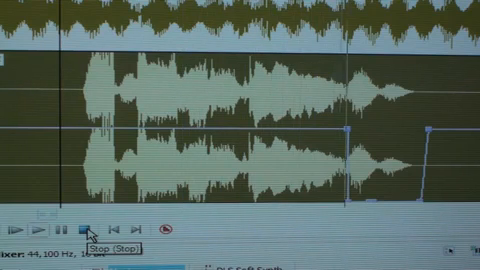
mouse_move(362, 222)
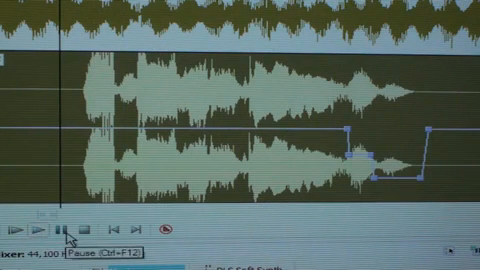
Play back the vocal to audition the dipped sibilant S sounds
click(48, 228)
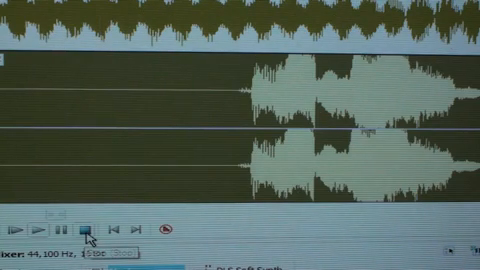